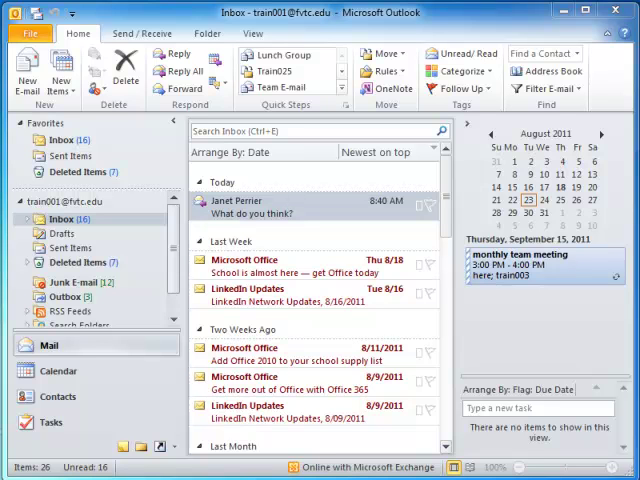
mouse_move(340, 348)
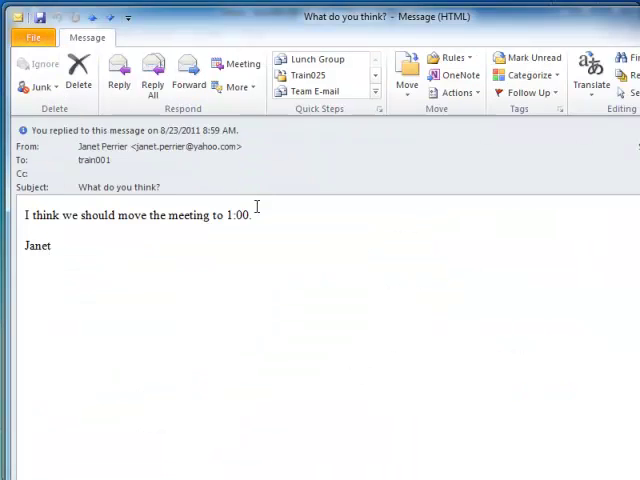
Reply to the open message with 'I think that is a good idea.' and send it
click(120, 76)
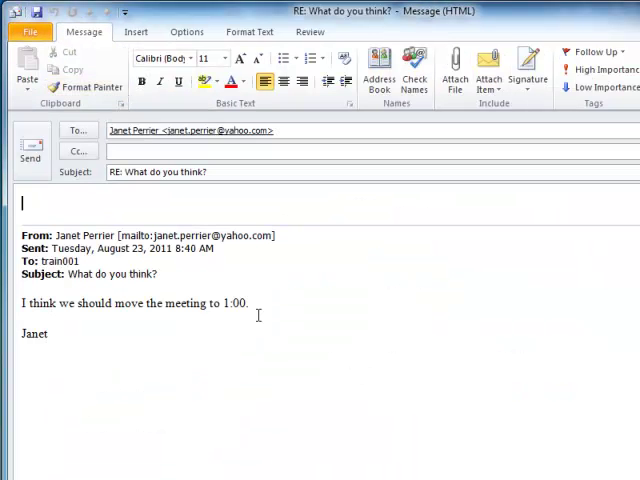
text(I think that is a g)
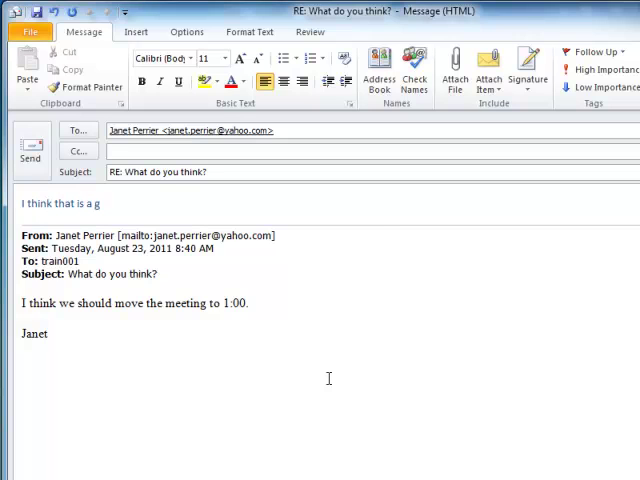
text(ood idea.)
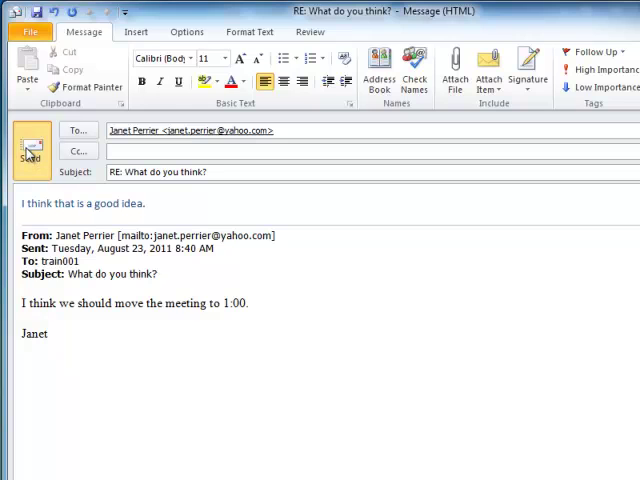
click(30, 152)
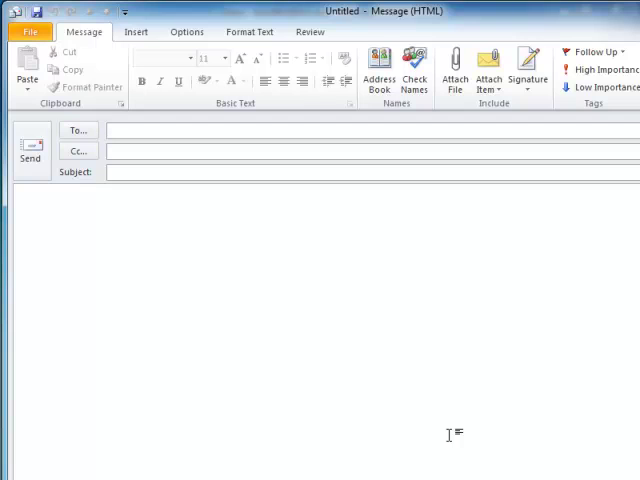
text(first)
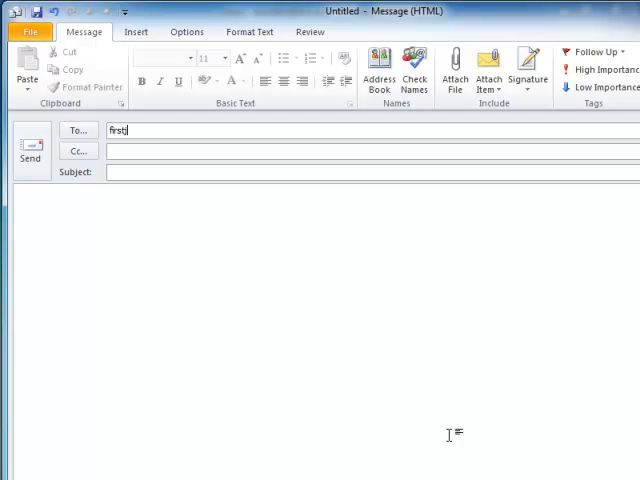
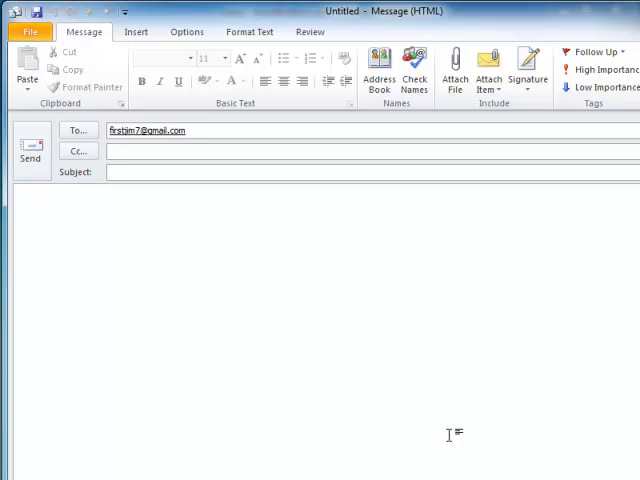
text(what)
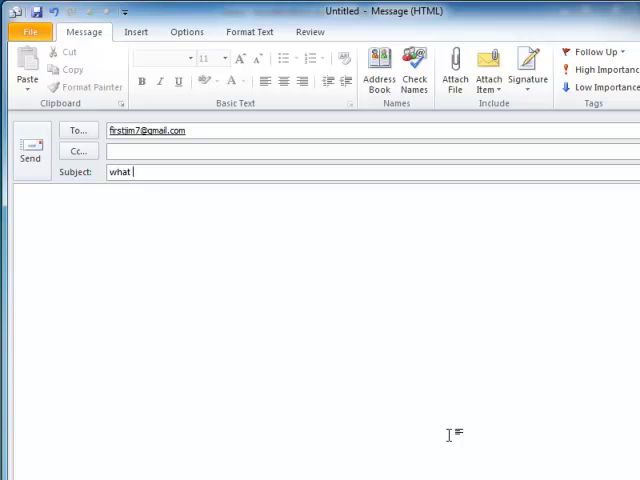
text(do you think)
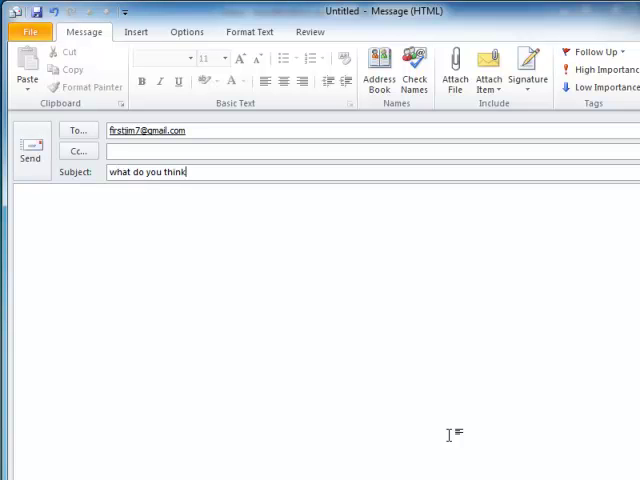
text(Lunch at 11)
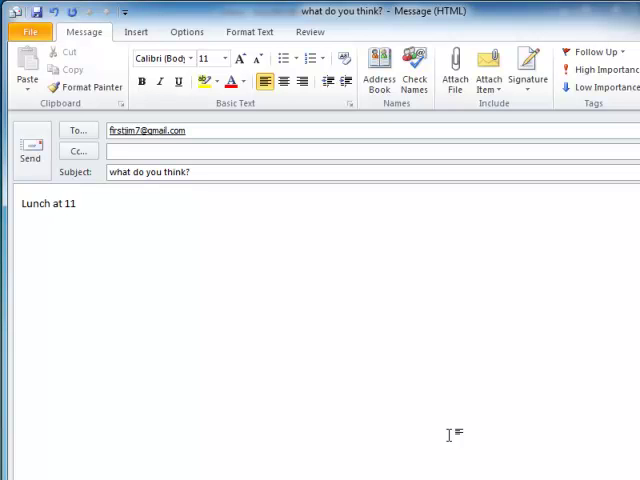
text(:30?)
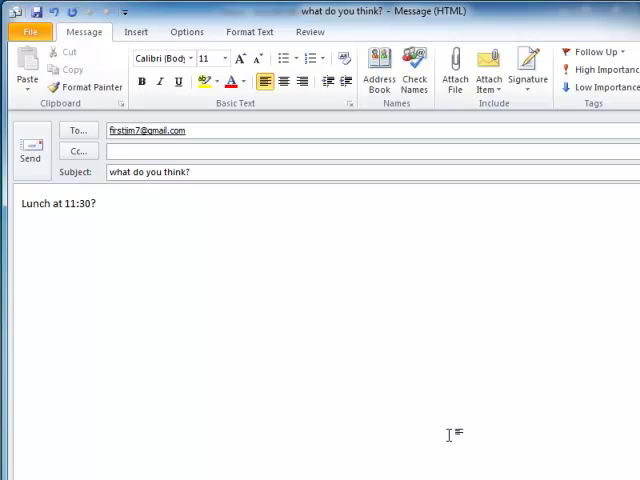
text(Deb)
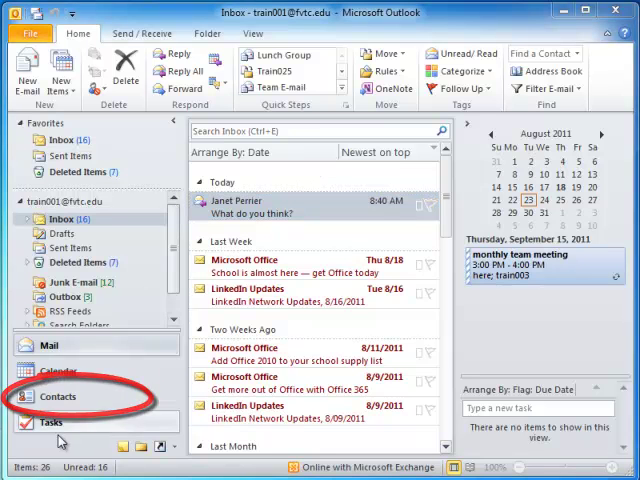
Show the Suggested Contacts list under My Contacts with the two auto-added addresses
click(58, 396)
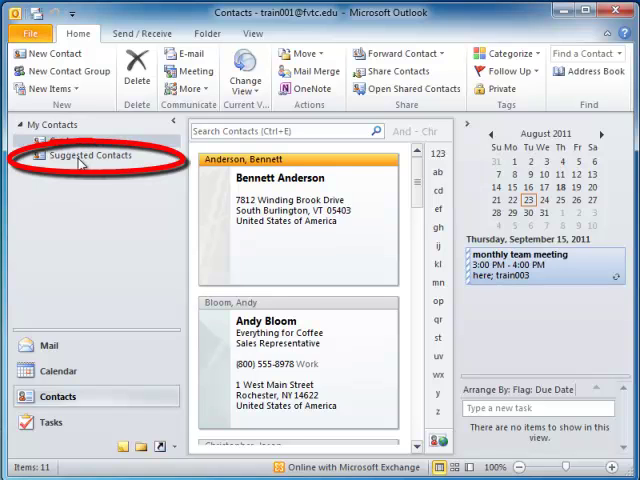
click(68, 140)
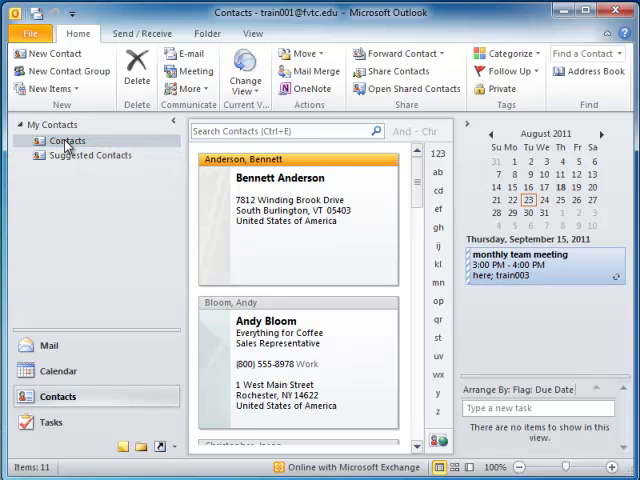
click(88, 156)
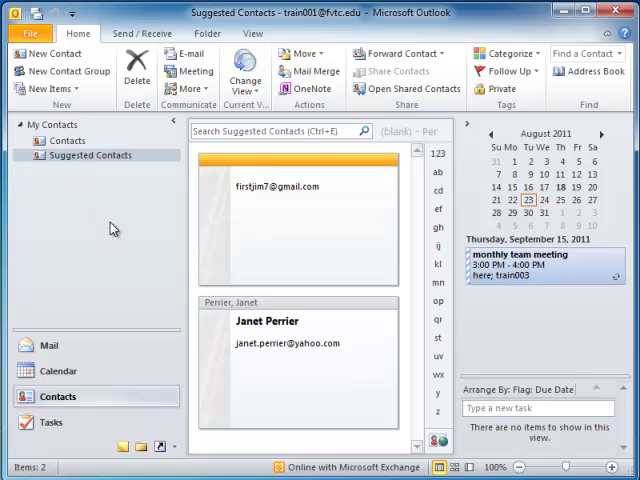
mouse_move(112, 228)
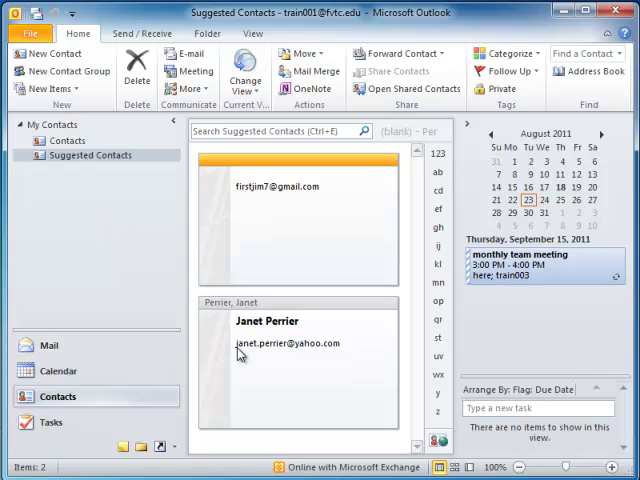
mouse_move(58, 372)
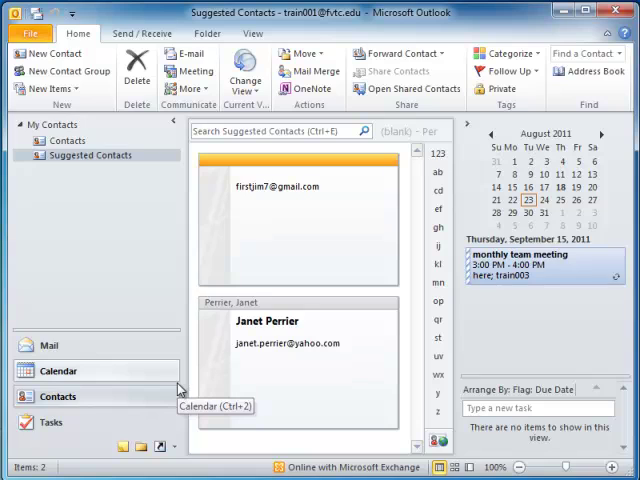